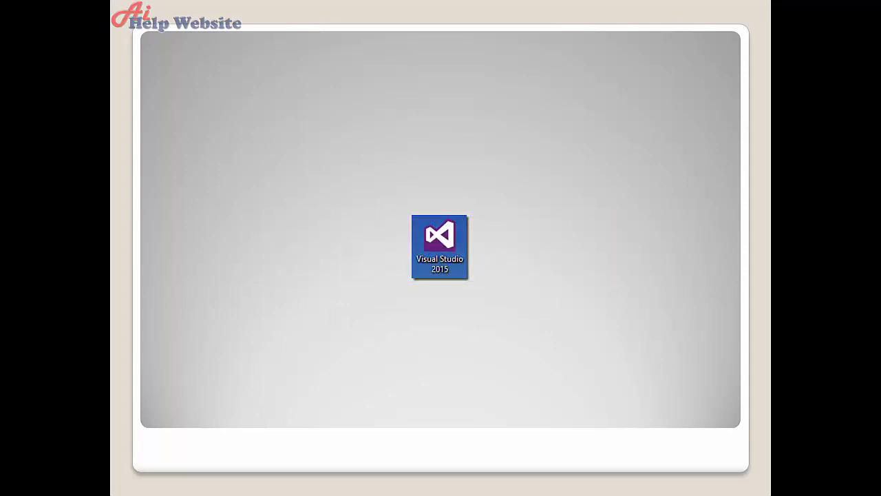
Step: Advance past the Visual Studio launch, New Project and Bot Application dialog slides to the HelloWorldBot code slide
double_click(439, 246)
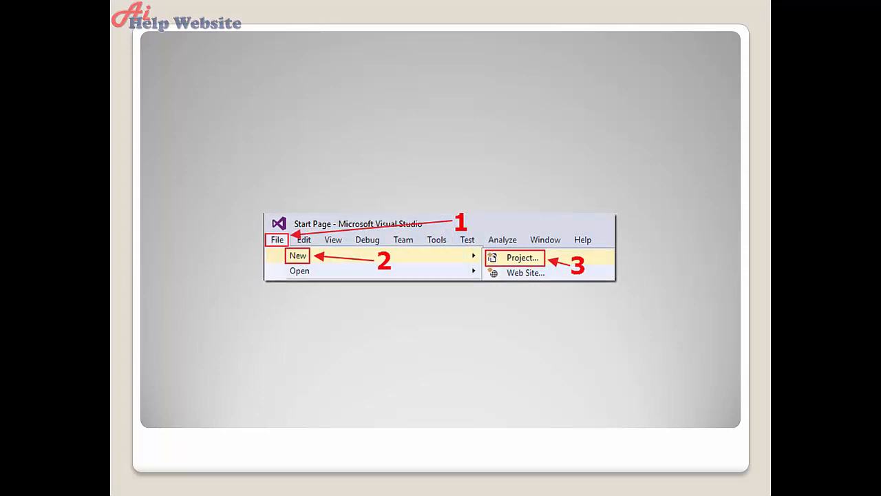
left_click(520, 257)
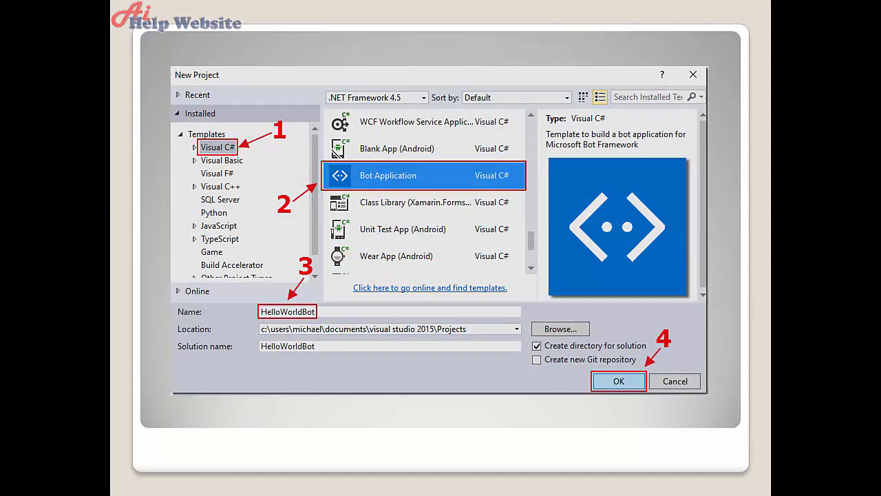
left_click(618, 380)
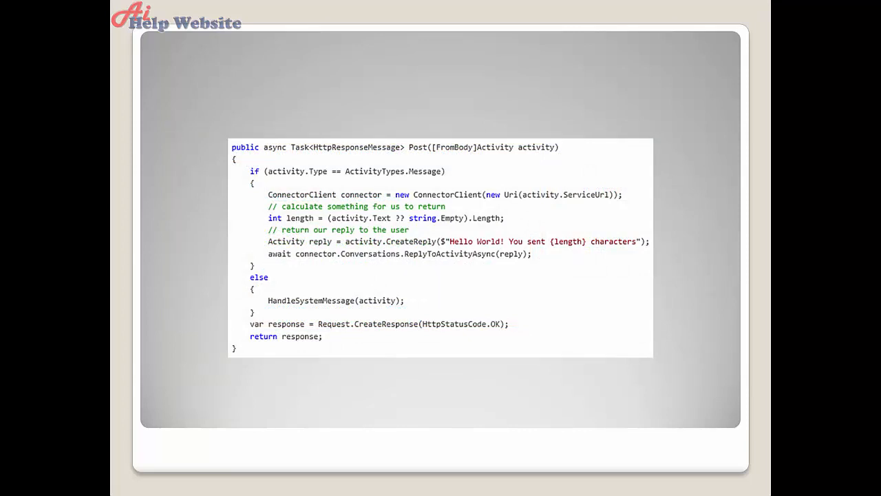
Step: Advance through the Start Debugging slide to the Bot Framework Channel Emulator install slide
left_click(344, 210)
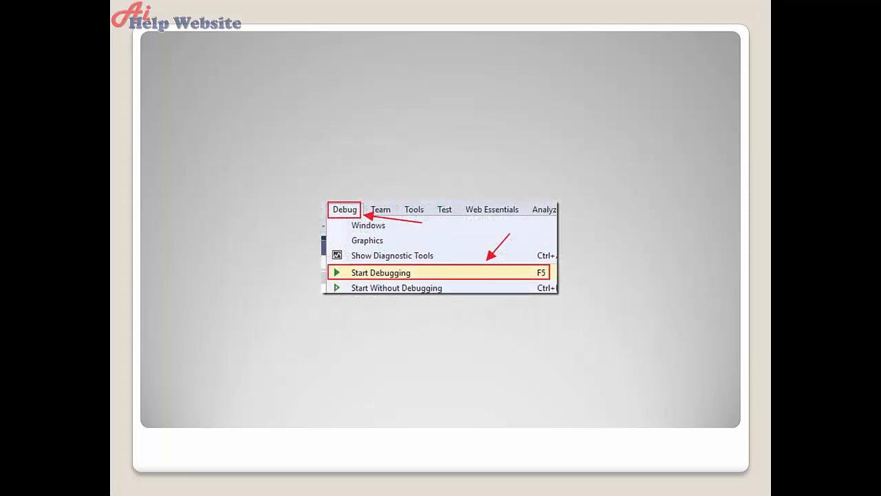
left_click(381, 273)
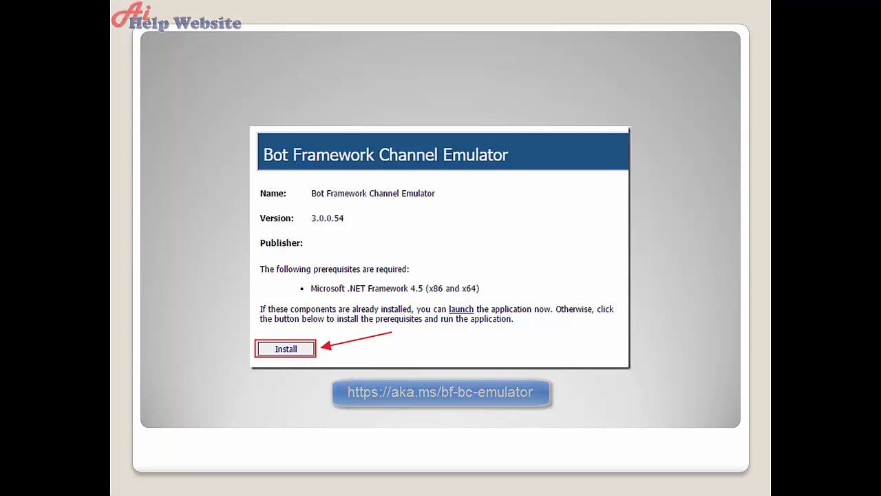
Step: Advance past the emulator Install slide to the Solution Explorer Publish slide
left_click(284, 348)
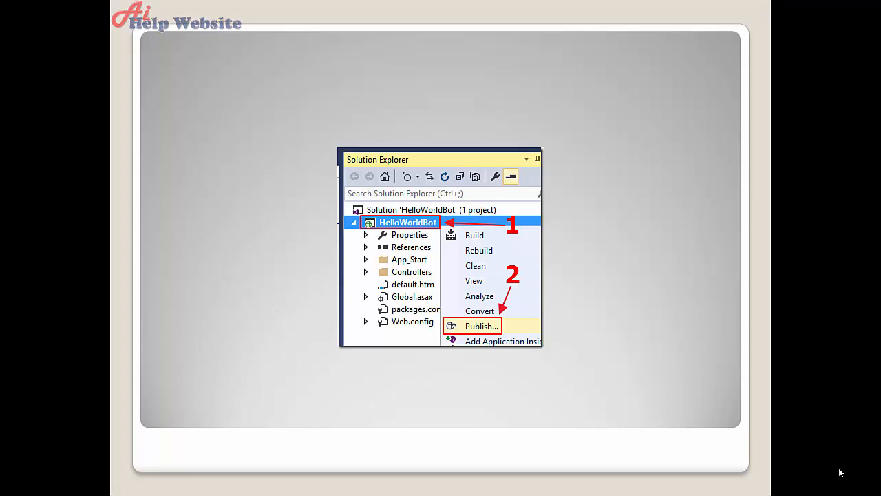
Step: Advance through the Azure Web Apps target and AIHelpWebsiteHelloWorldBot creation slides to the Web Deploy connection slide
left_click(479, 325)
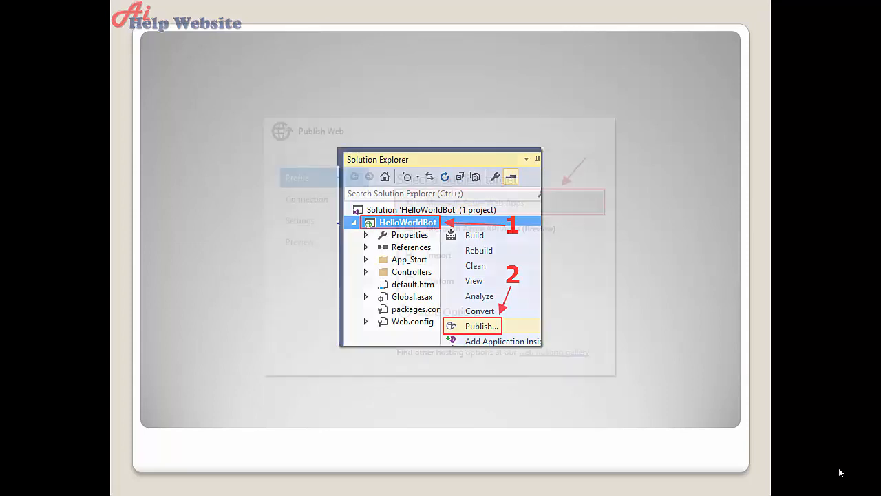
left_click(479, 325)
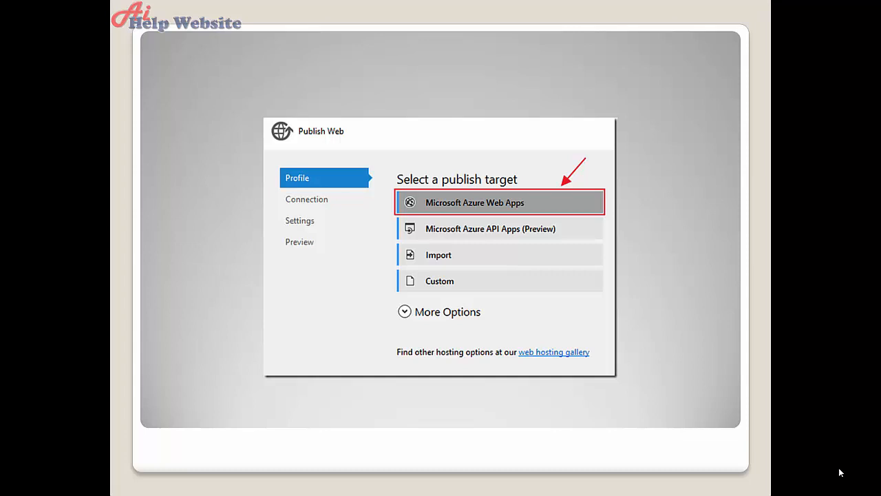
left_click(500, 202)
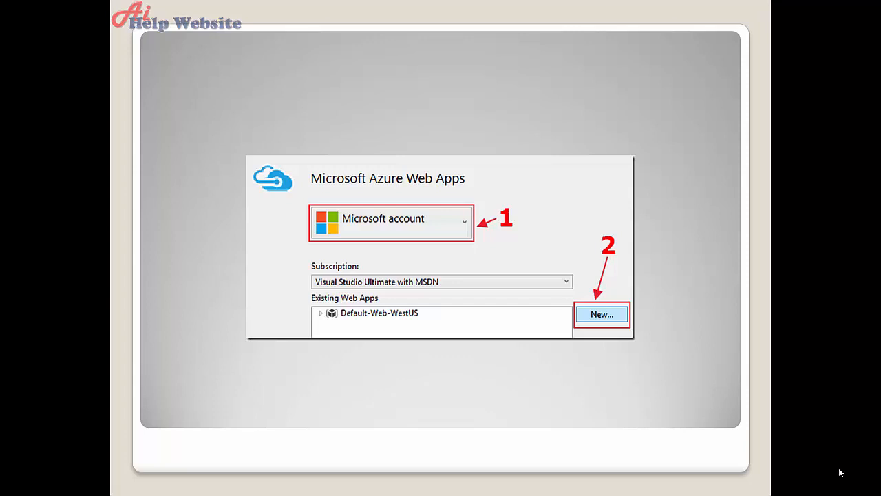
left_click(600, 313)
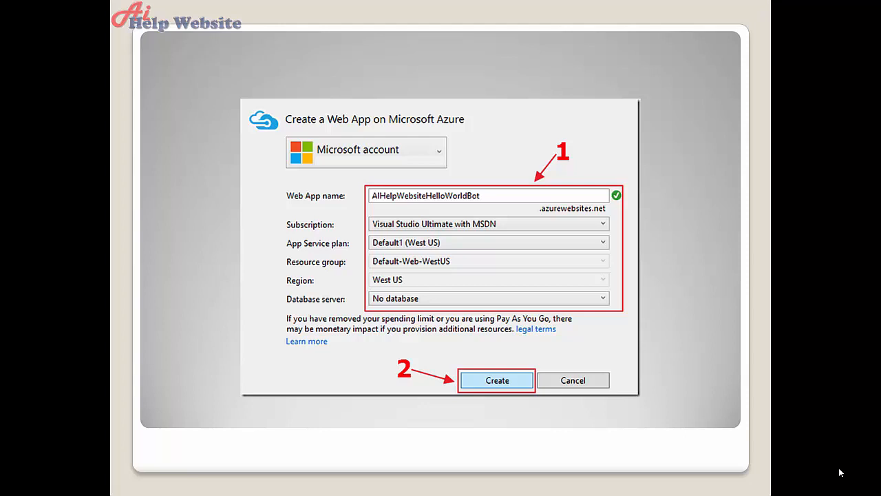
left_click(496, 380)
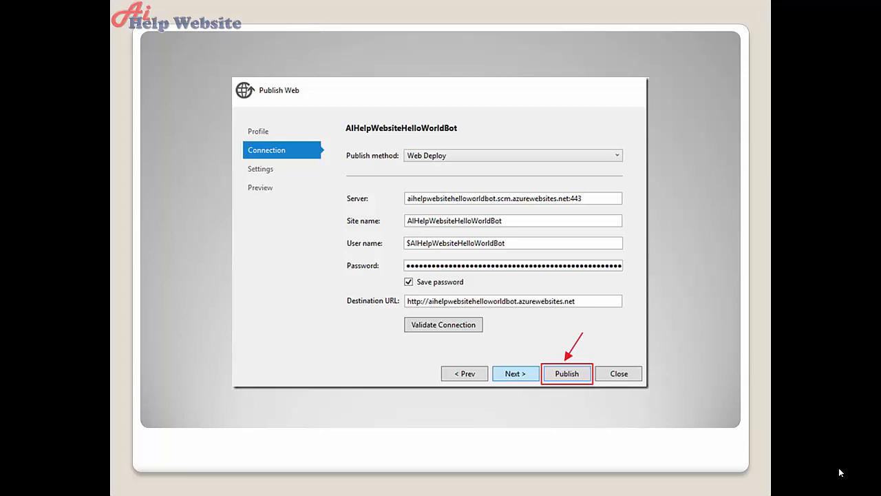
Step: Advance past the published azurewebsites.net site slide to the Bot Framework 'Register a bot' slide
left_click(568, 373)
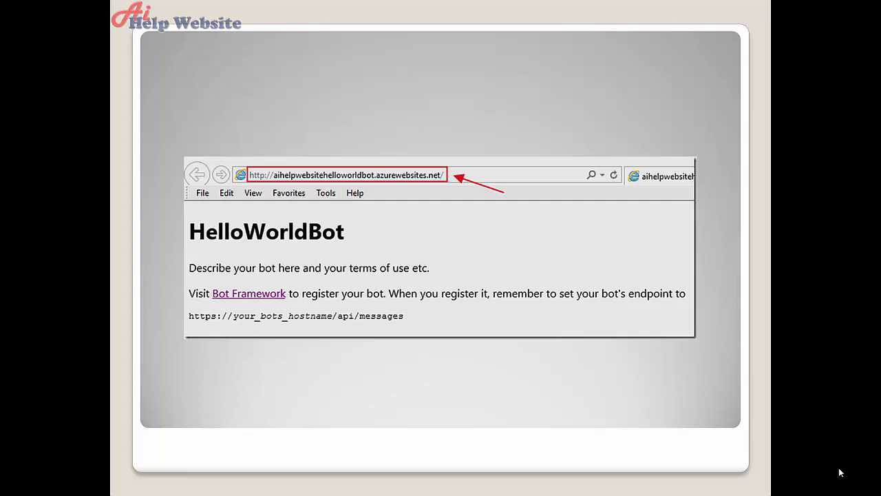
left_click(248, 294)
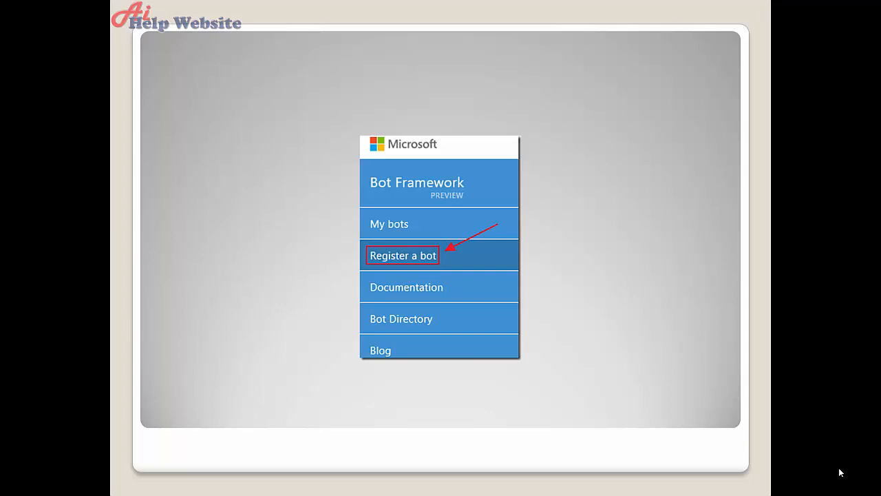
Step: Advance past the bot registration and Register button slides to the Skype channel slide
left_click(402, 255)
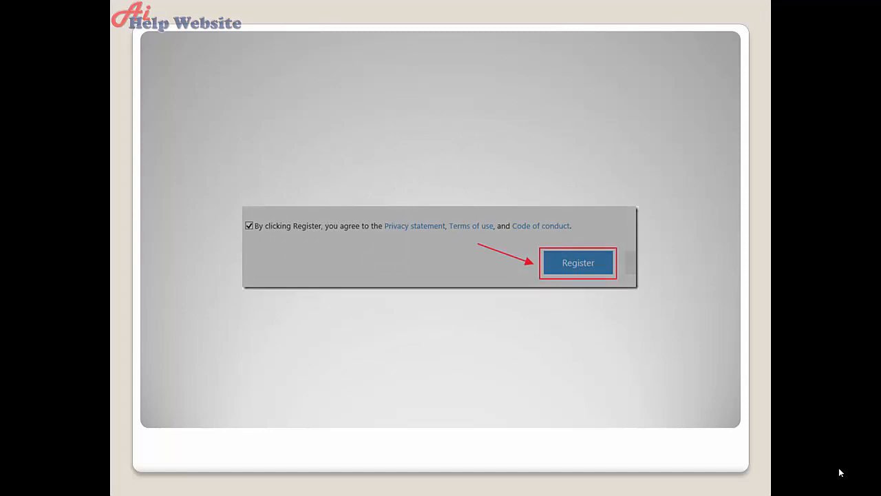
left_click(579, 261)
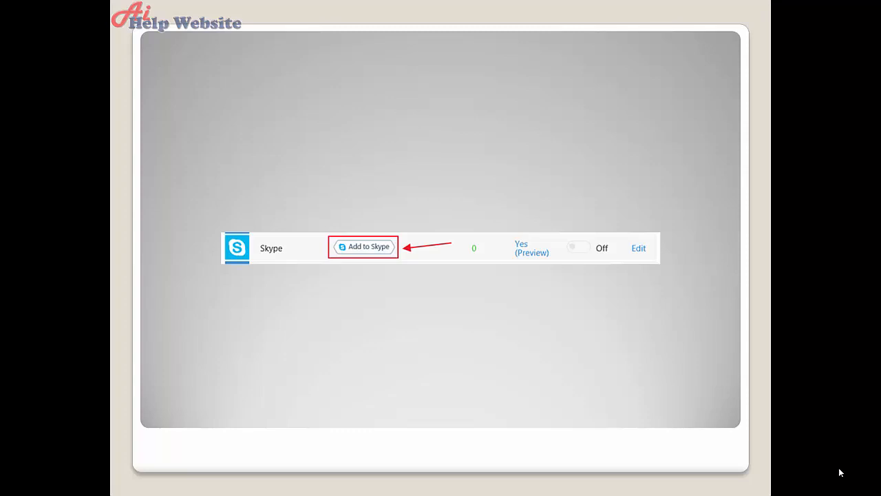
Step: Advance from the Add to Skype slide to the Facebook Pages Create Page slide
left_click(363, 246)
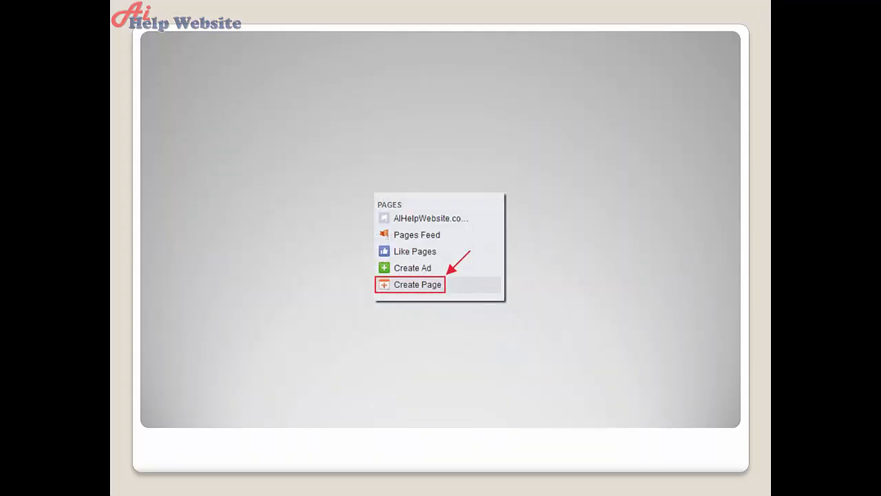
Step: Advance through the Facebook page category and new Aihelpwebsite.com - Hello World Bot page slides to the Add a New App slide
left_click(416, 283)
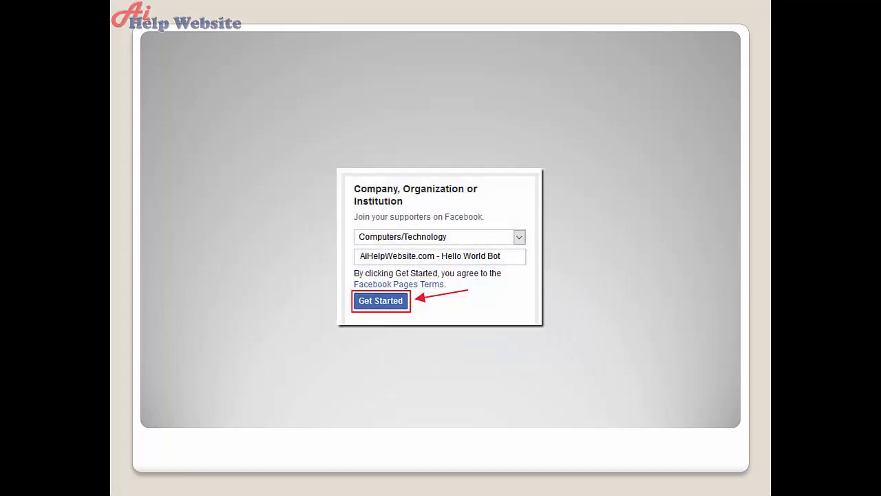
left_click(380, 300)
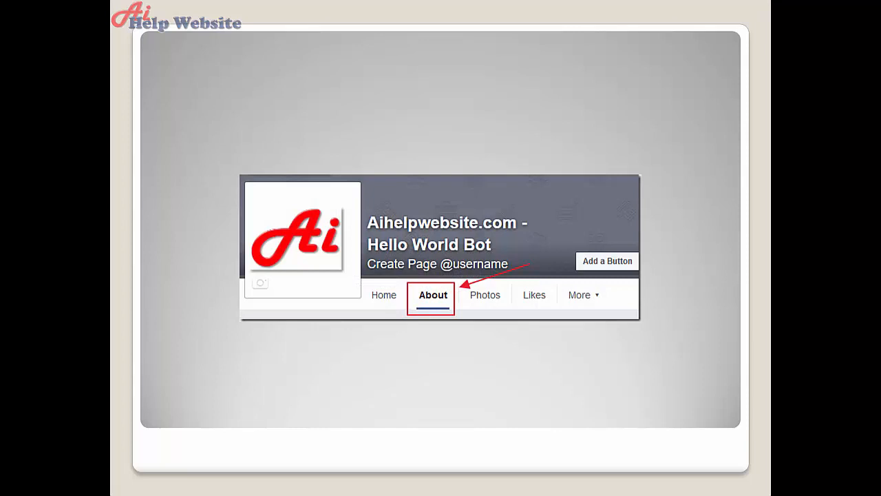
left_click(432, 295)
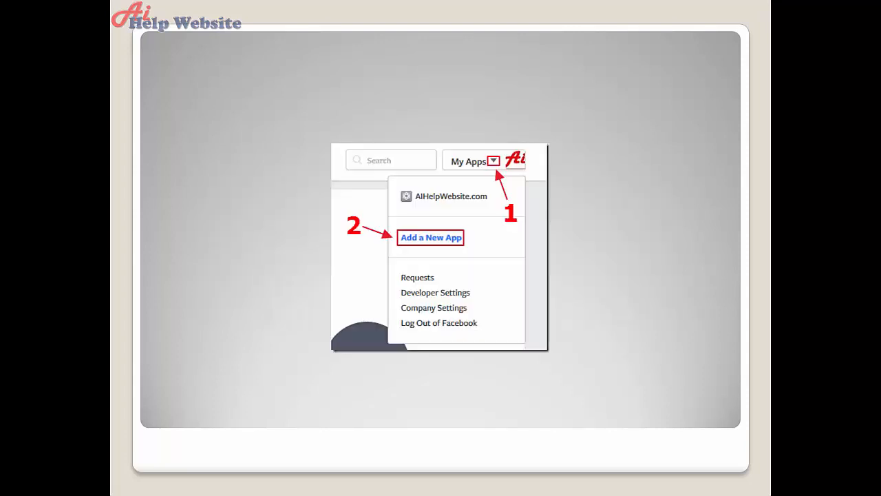
Step: Advance past the Create a New App ID slide to the AI Help Website Hello World Bot app dashboard slide
left_click(430, 237)
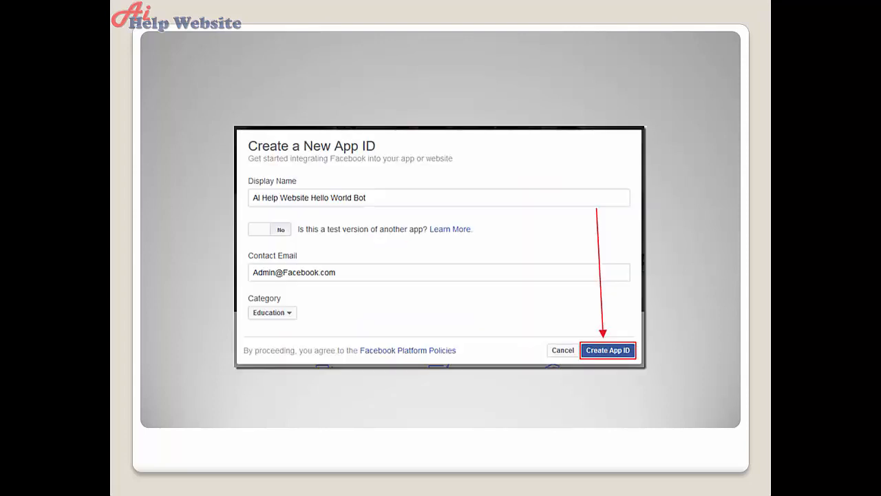
left_click(609, 350)
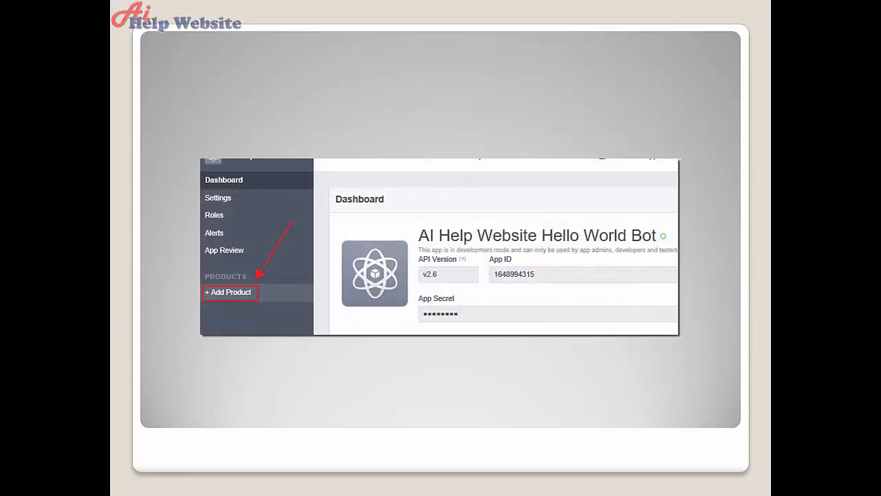
Step: Advance through the Messenger Product Setup and page access token slides to the Bot Framework sign-in slide
left_click(229, 292)
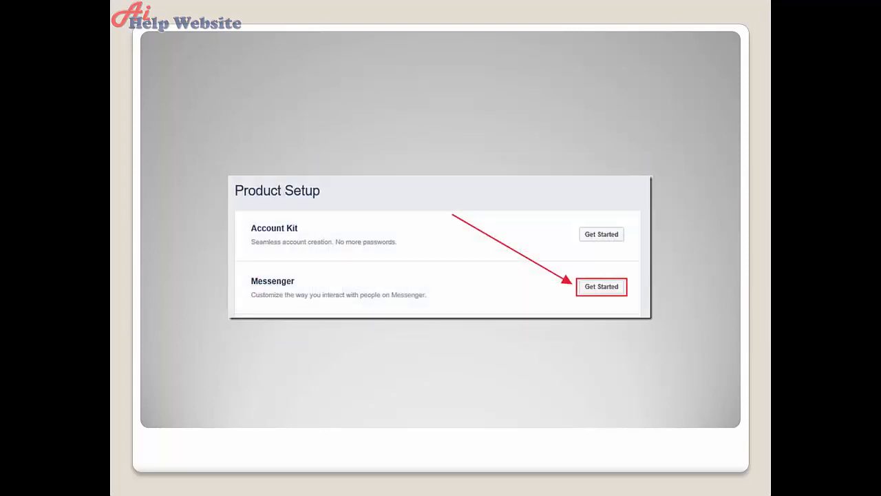
left_click(600, 287)
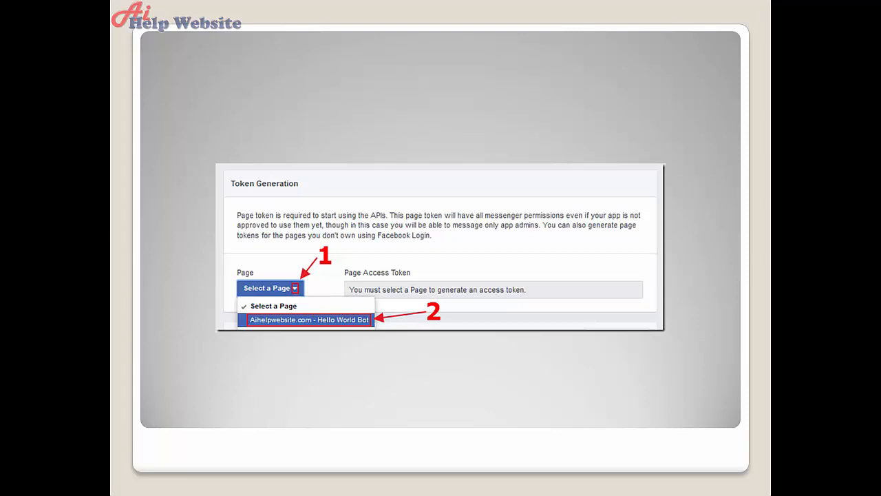
left_click(307, 319)
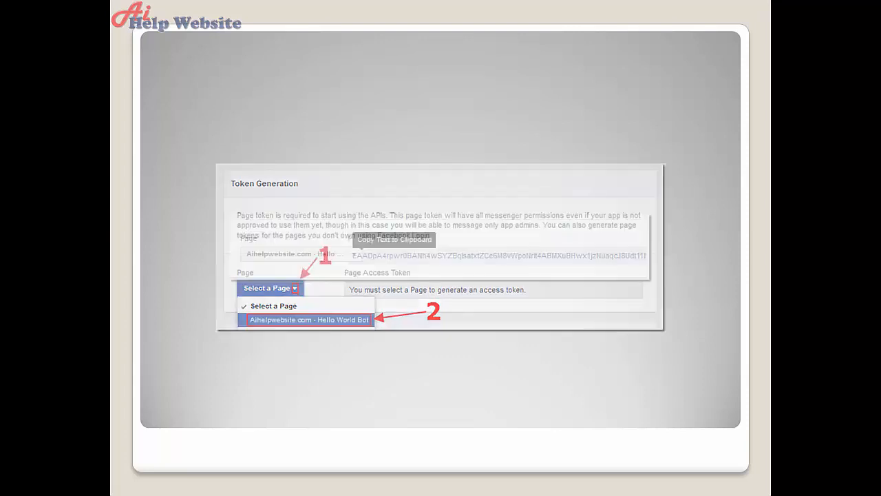
left_click(308, 320)
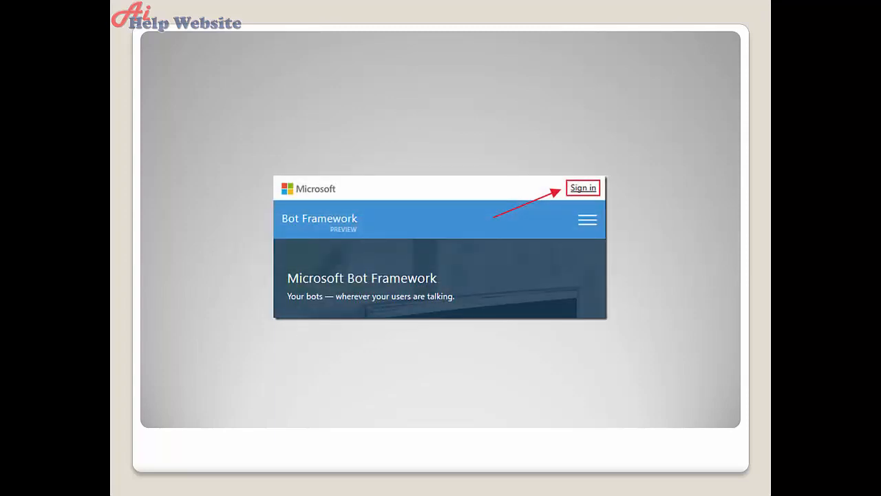
Step: Advance through the portal sign-in, My bots, bot channels and Add Facebook Messenger slides to Webhooks setup
left_click(587, 187)
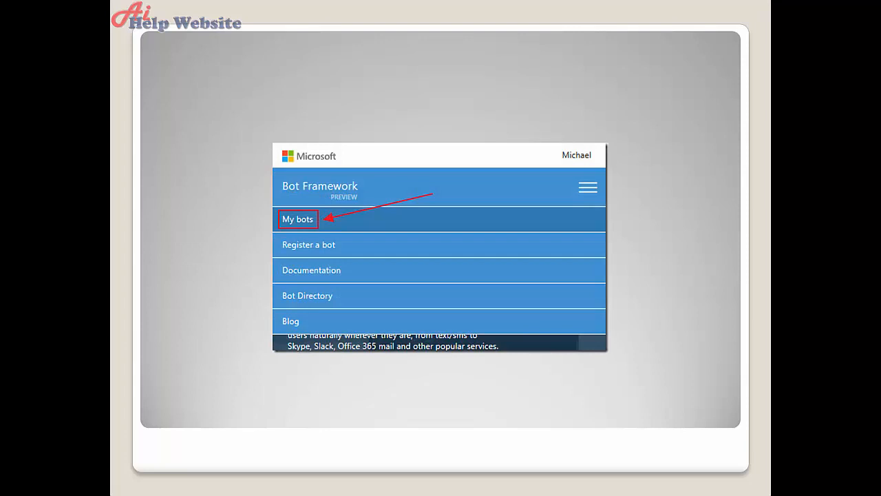
left_click(298, 219)
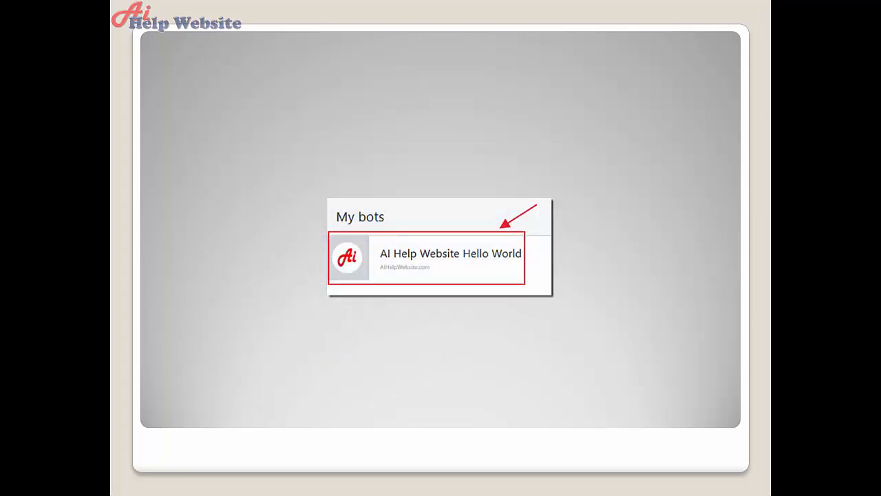
left_click(438, 259)
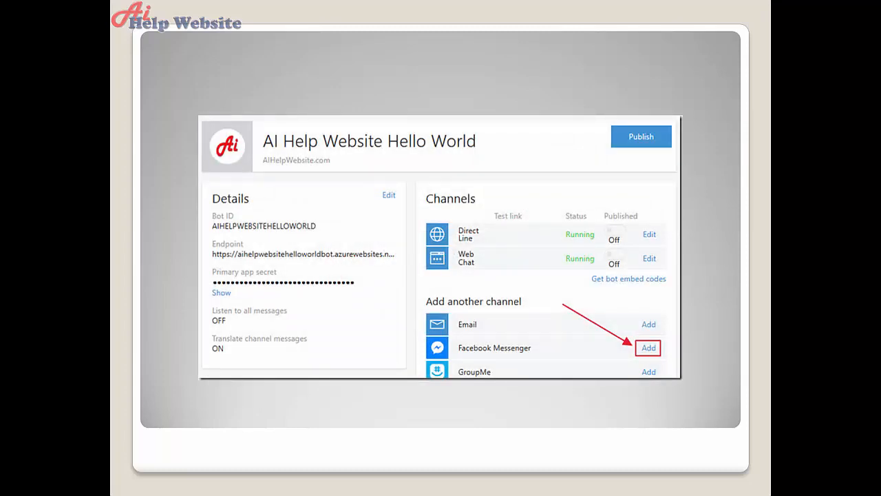
left_click(647, 347)
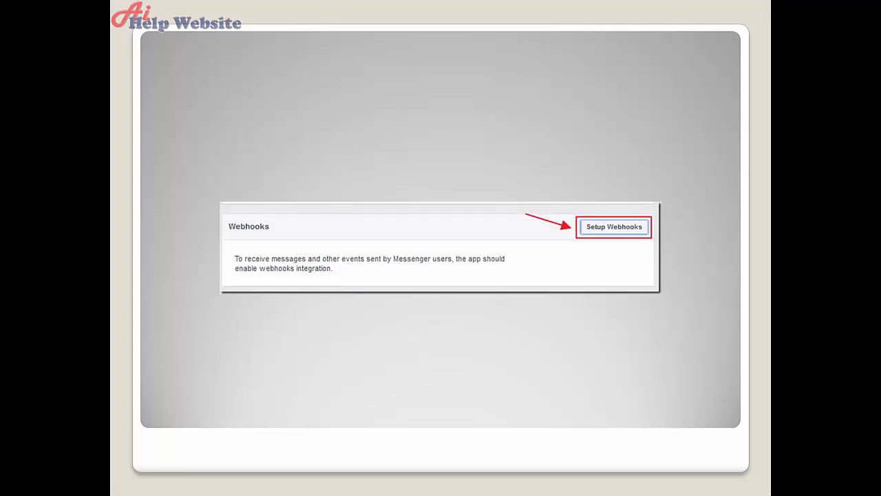
Step: Advance past the New Page Subscription dialog slide to the completed Webhooks slide
left_click(614, 227)
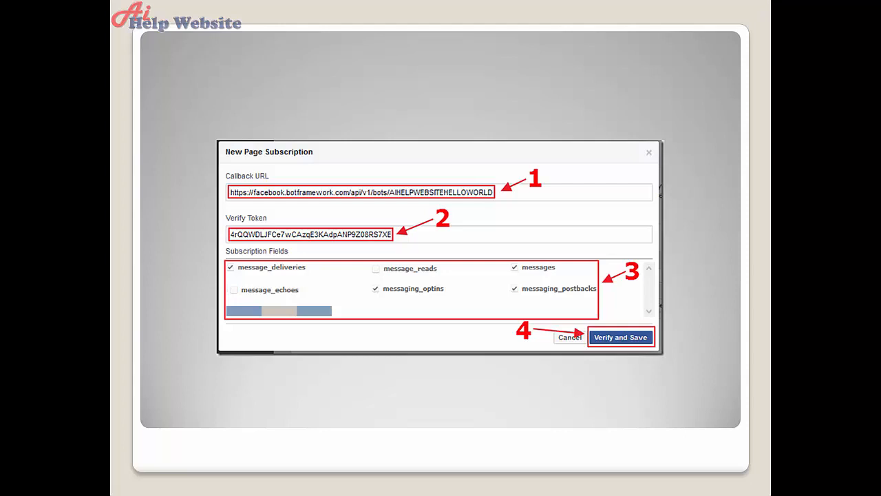
left_click(621, 336)
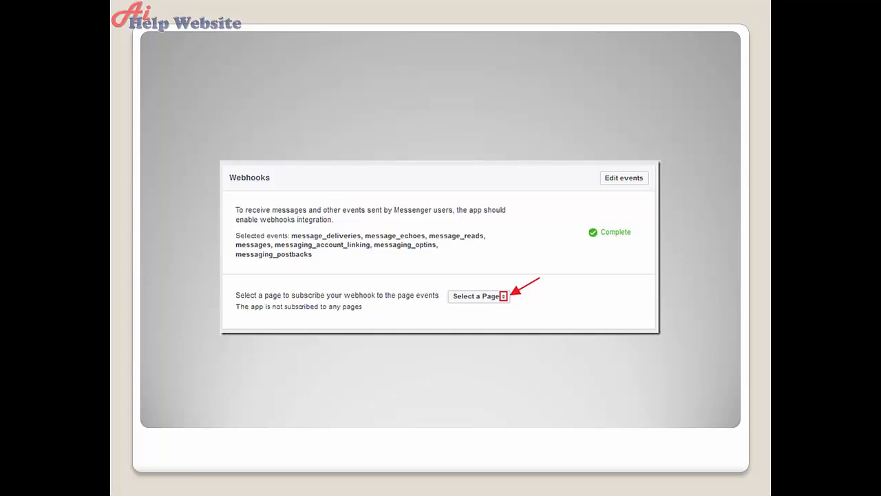
Step: Advance through choosing the Hello World Bot page and subscribing it to the Enable on Messenger slide
left_click(480, 296)
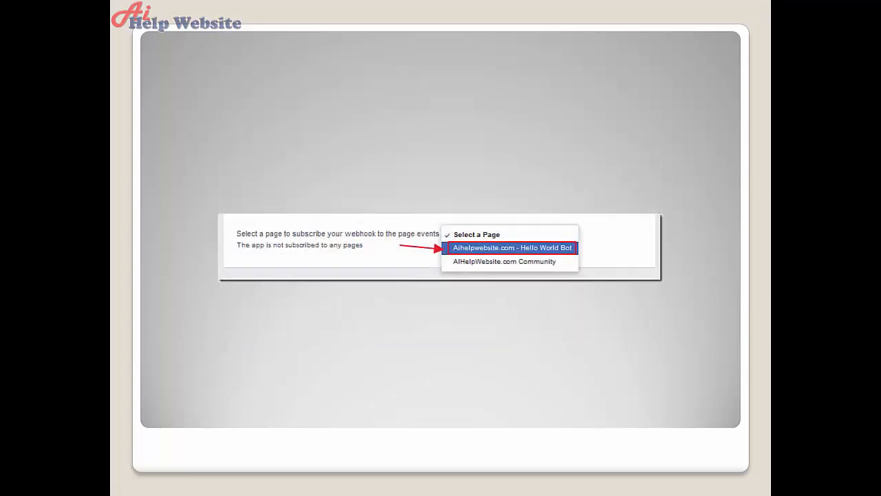
left_click(510, 248)
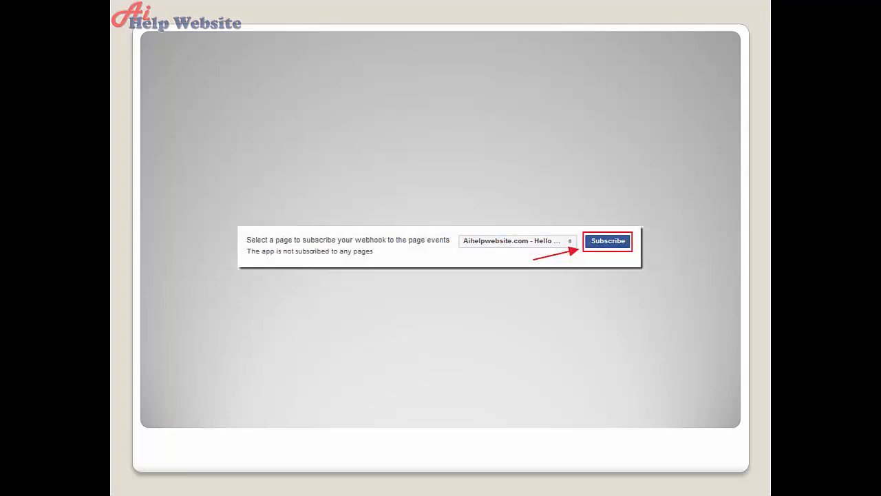
left_click(607, 239)
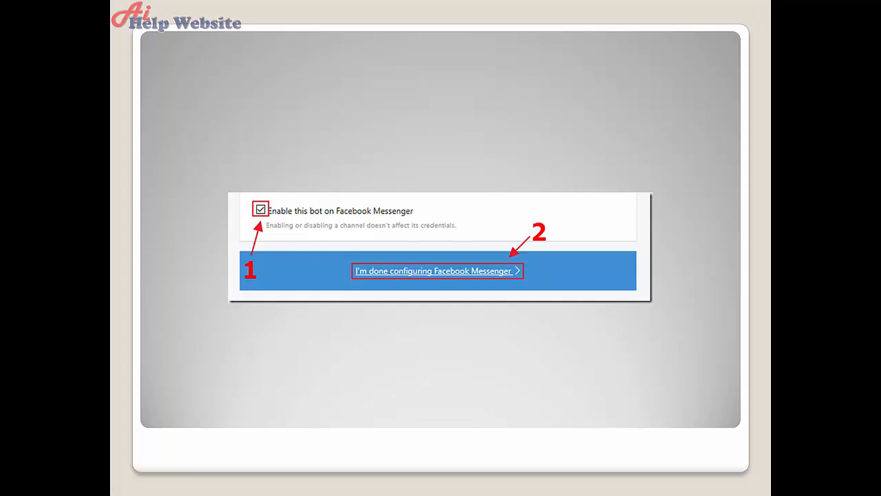
Step: Advance to the Facebook Messenger channel row slide with its Message Us link
left_click(436, 270)
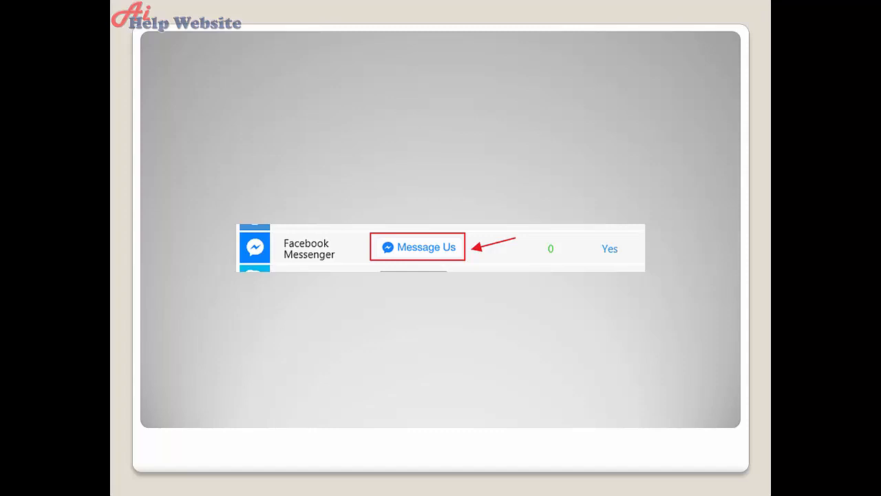
Step: Advance to the Messenger chat slide where Hello World Bot echoes messages back
left_click(416, 246)
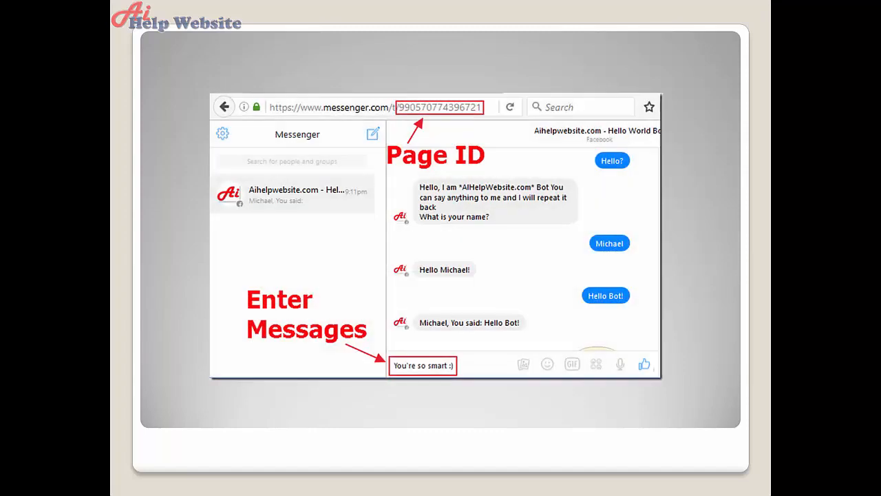